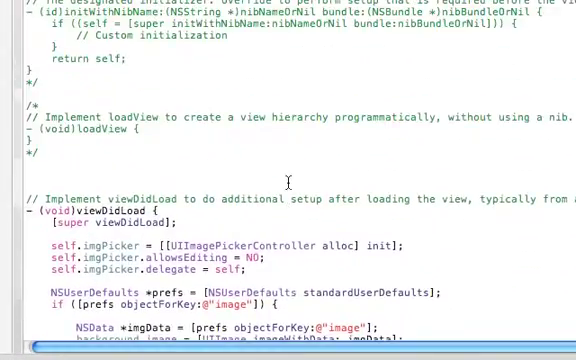
In the photos action, declare a UIImagePickerController* named picker.
scroll(down, 3)
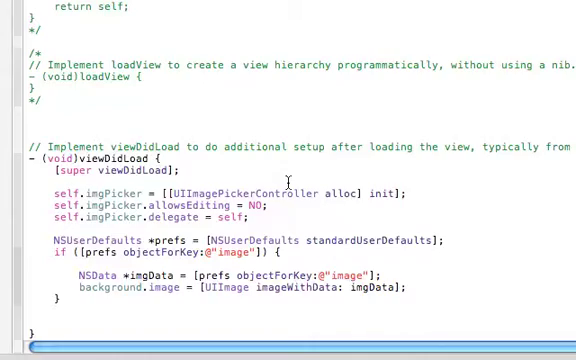
scroll(down, 3)
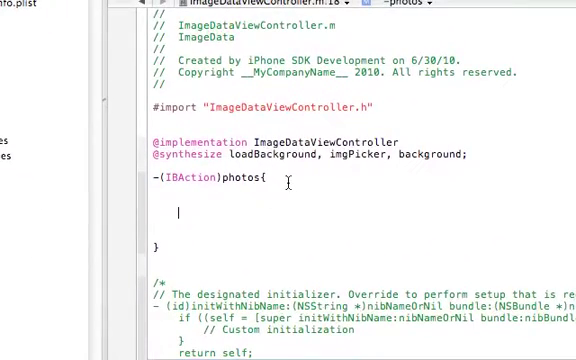
text(UI)
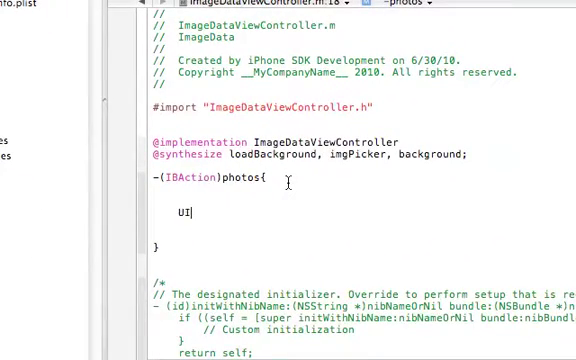
text(I)
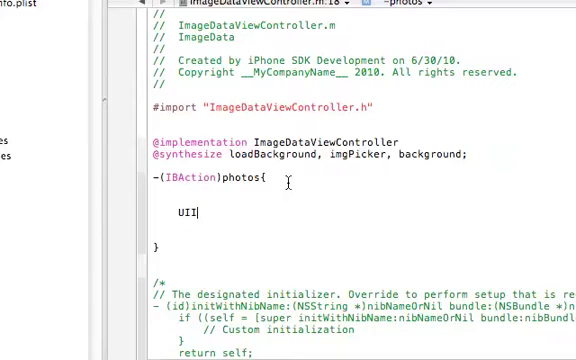
text(magePickerController)
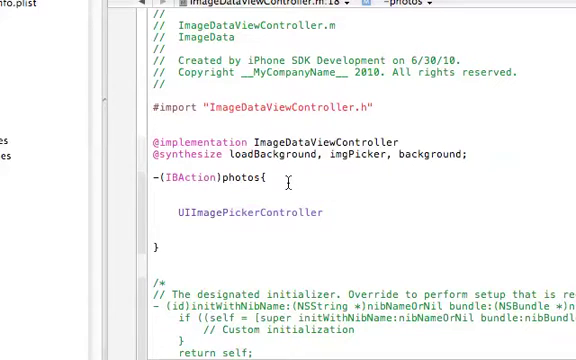
click(323, 211)
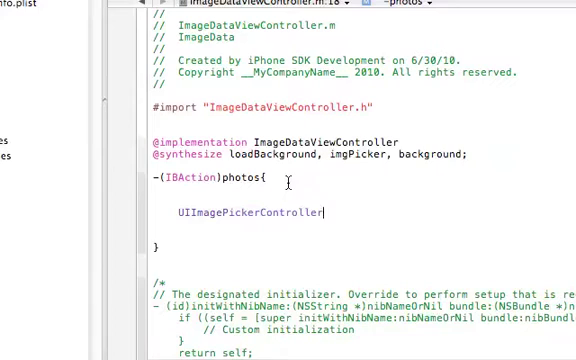
text(* p)
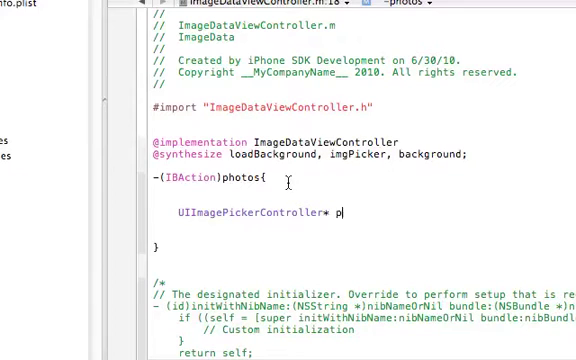
text(icker = [[)
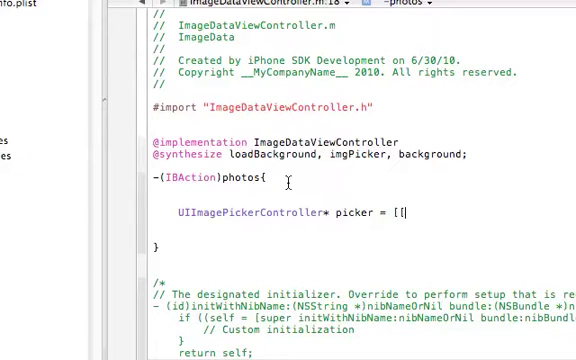
Initialize picker with [[UIImagePickerController alloc] init] and set picker.delegate = self.
text(UIImage)
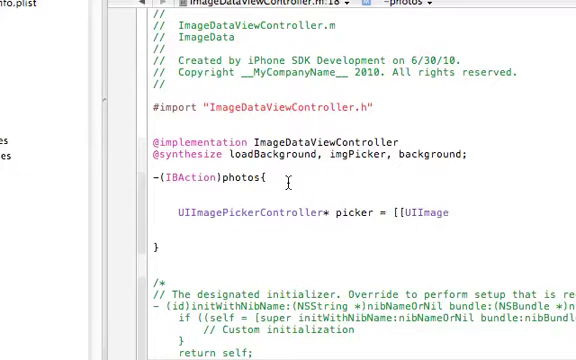
text(PickerController)
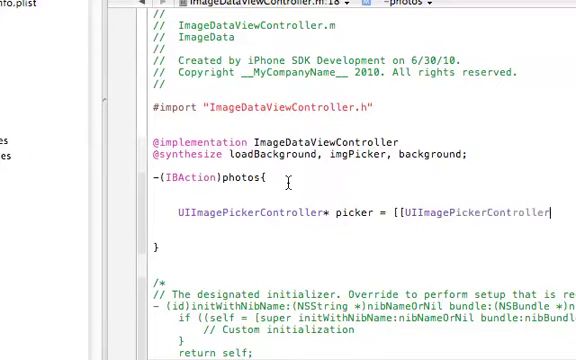
text(all)
click(377, 224)
text(picker.de)
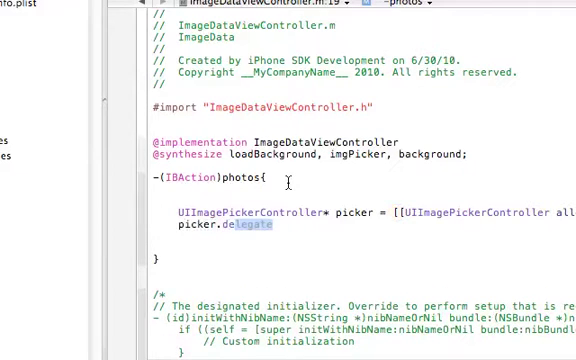
text(= se)
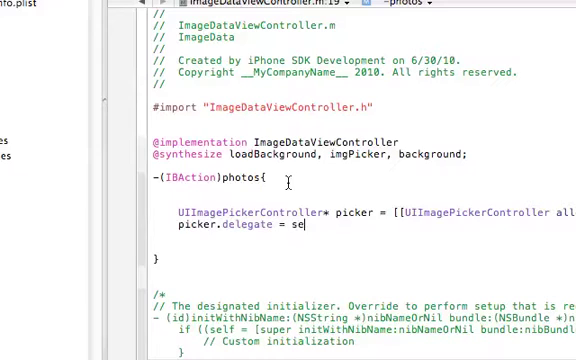
text(lf;)
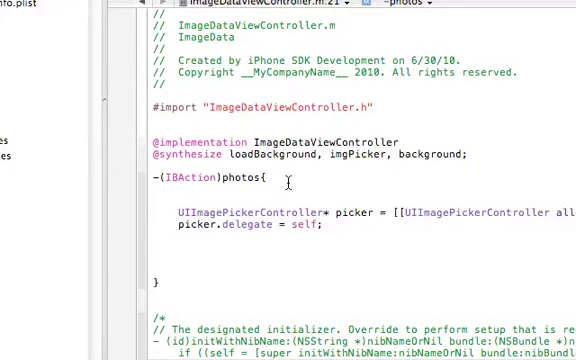
text([sle)
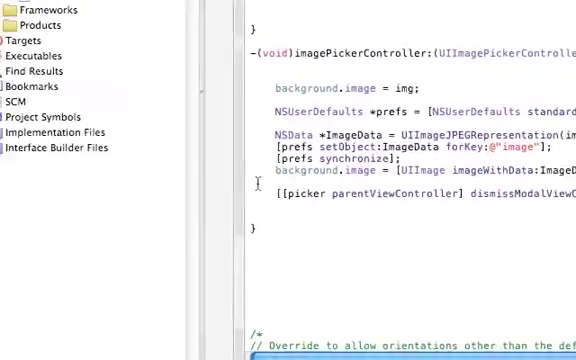
scroll(down, 3)
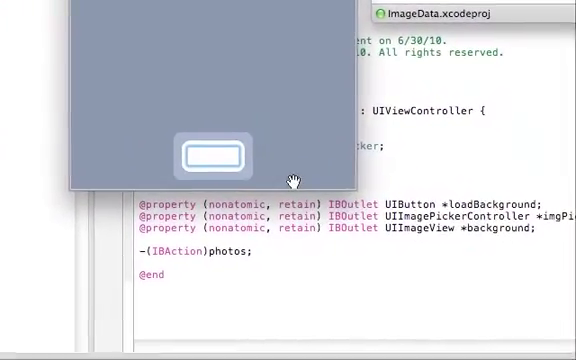
Retitle the round rect button 'Choose Image'.
text(S)
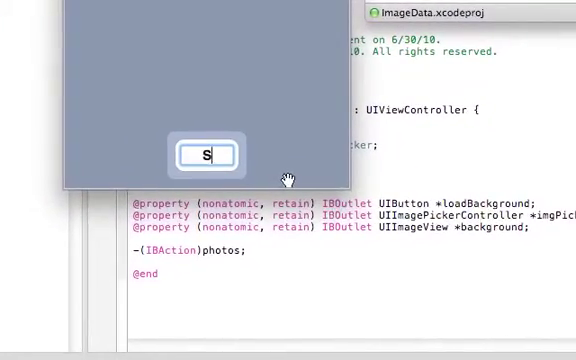
text(Choo)
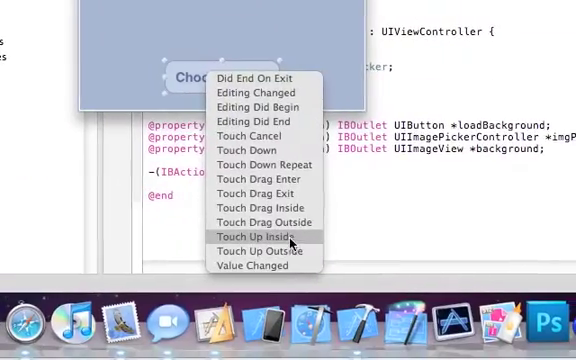
Connect the button's Touch Up Inside event to File's Owner's photos action.
click(242, 234)
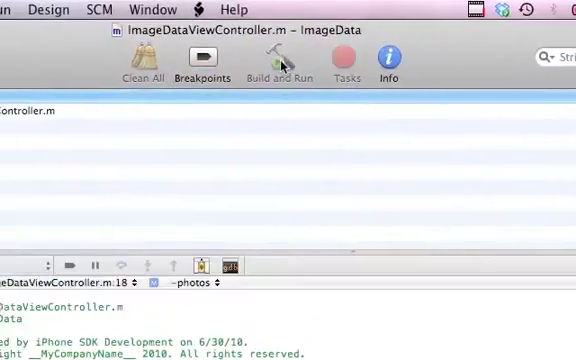
Build and run ImageData in the iPhone Simulator.
click(279, 62)
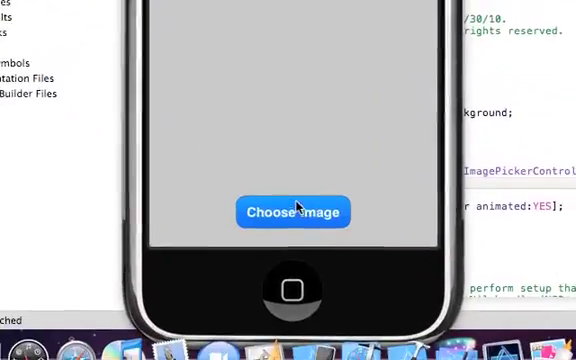
Tap Choose Image and pick the green photo from Saved Photos.
click(294, 211)
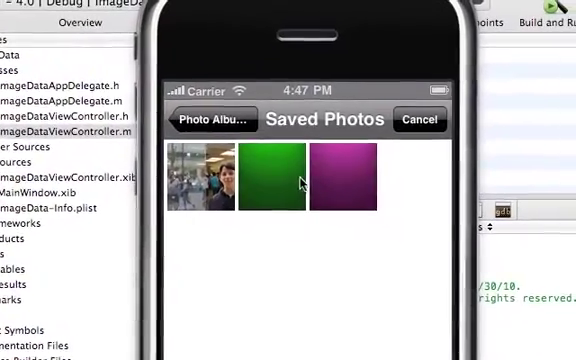
click(269, 180)
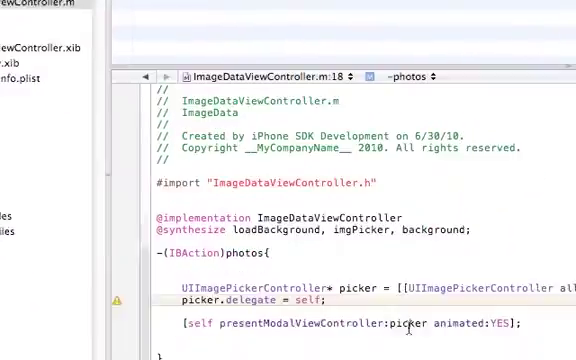
scroll(down, 3)
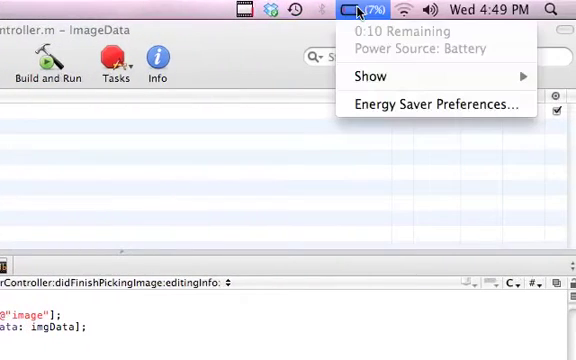
mouse_move(345, 50)
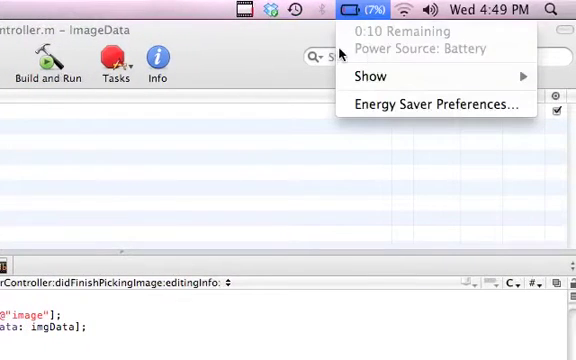